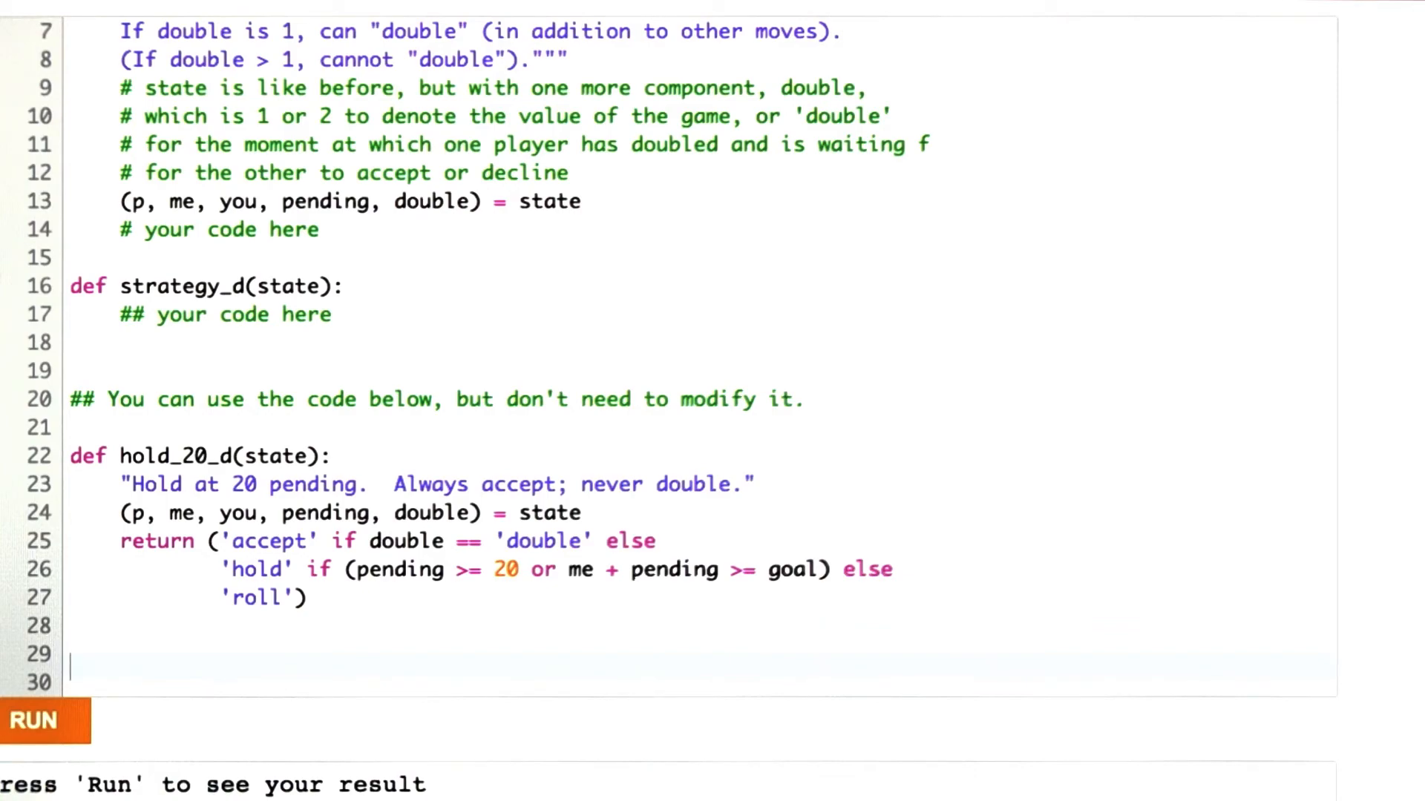
pyautogui.scroll(-3)
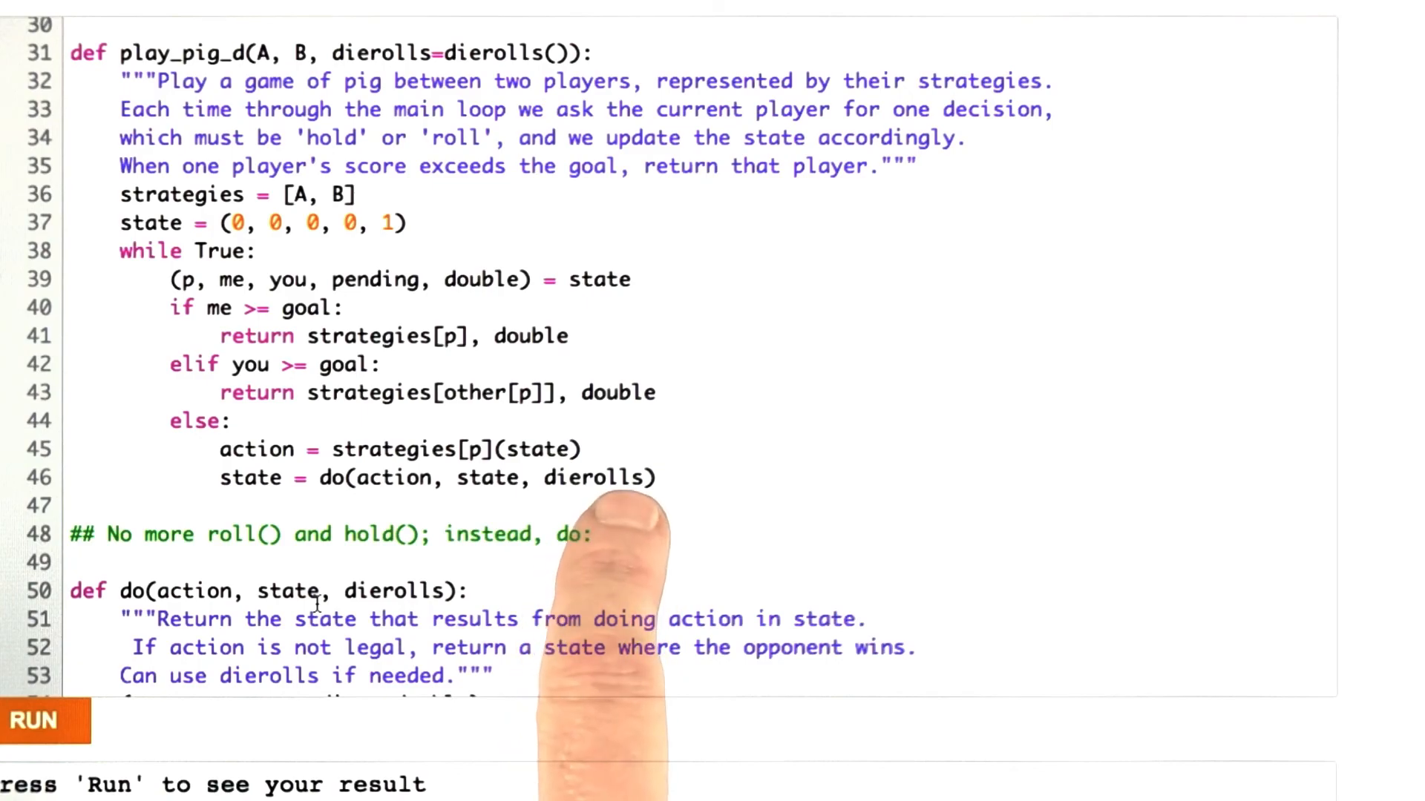
pyautogui.scroll(-3)
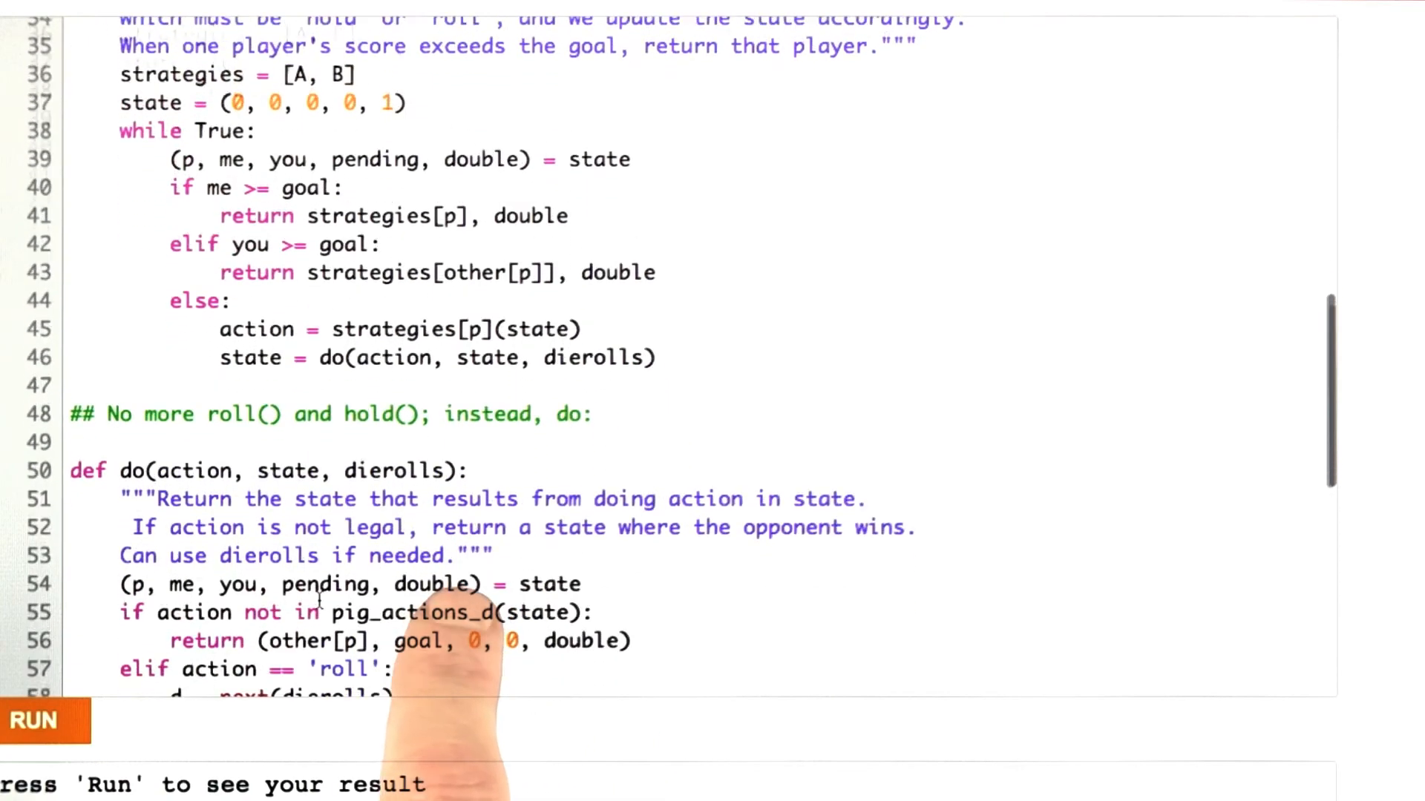
pyautogui.scroll(-3)
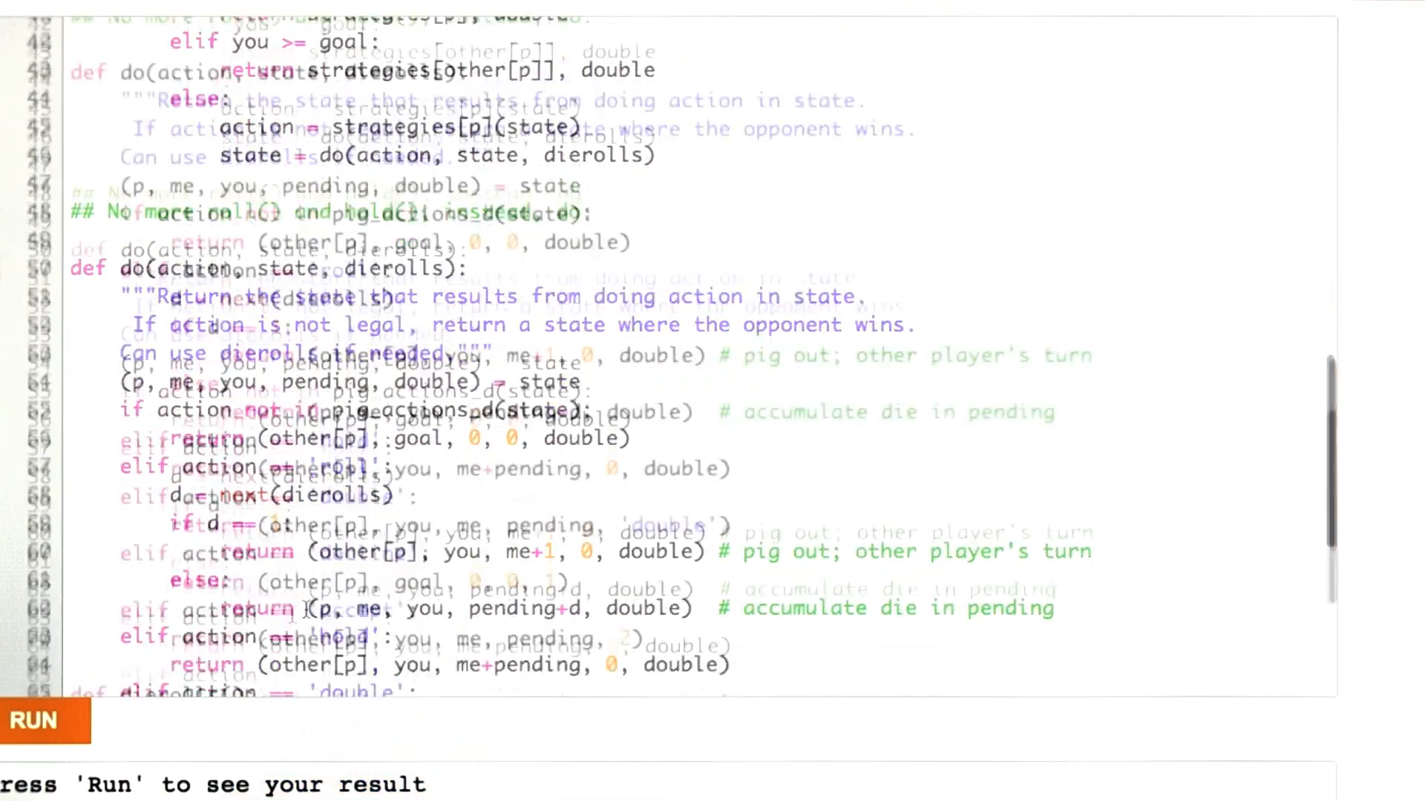
pyautogui.scroll(-3)
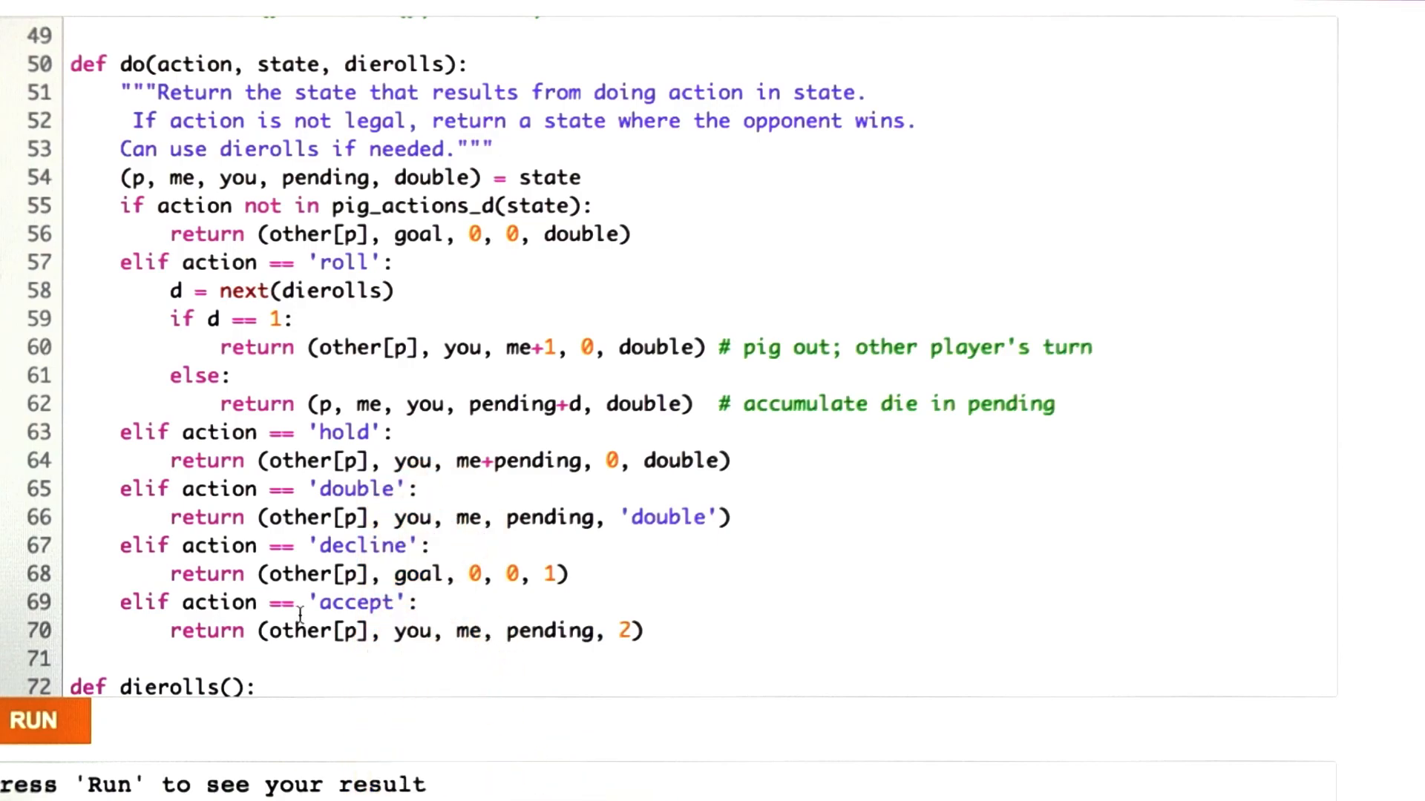
pyautogui.scroll(-3)
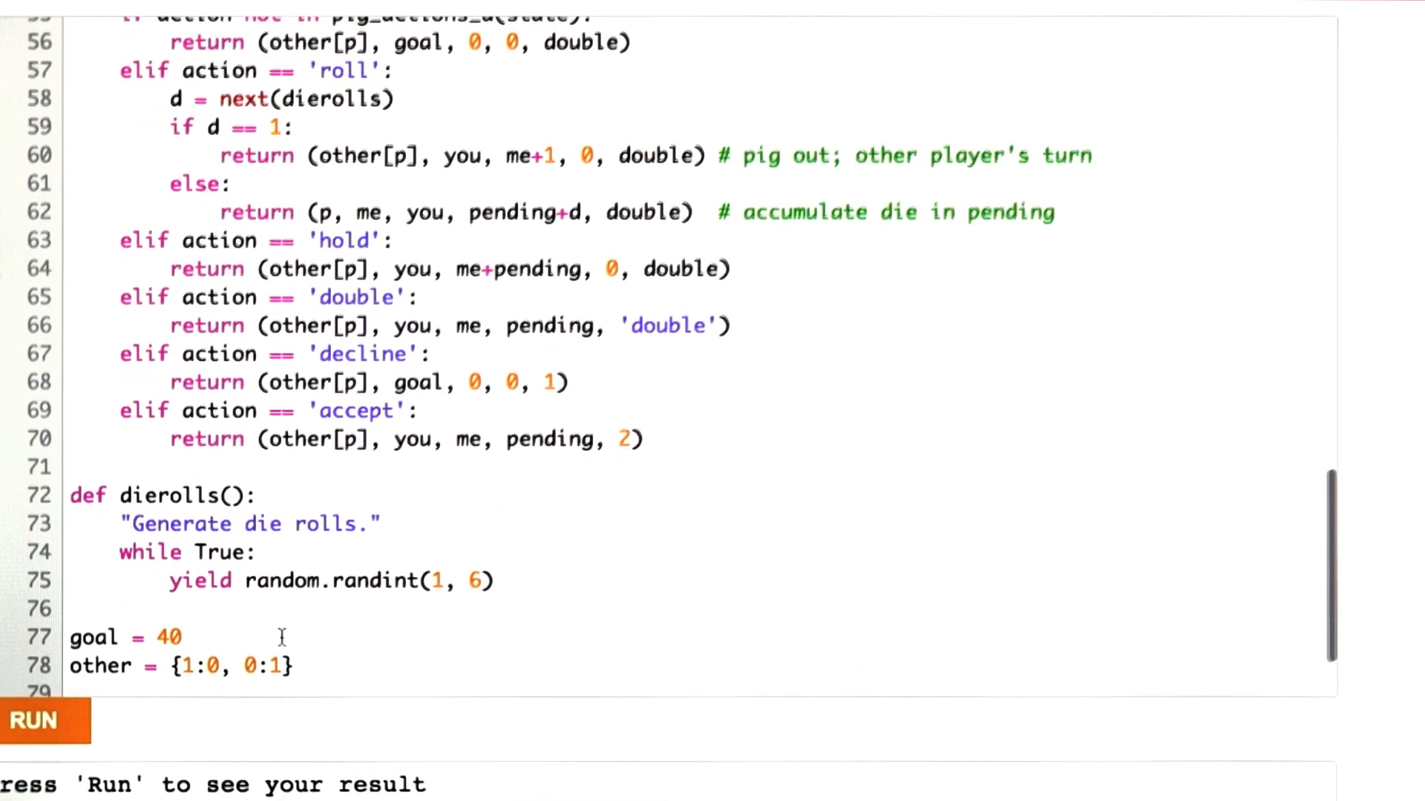